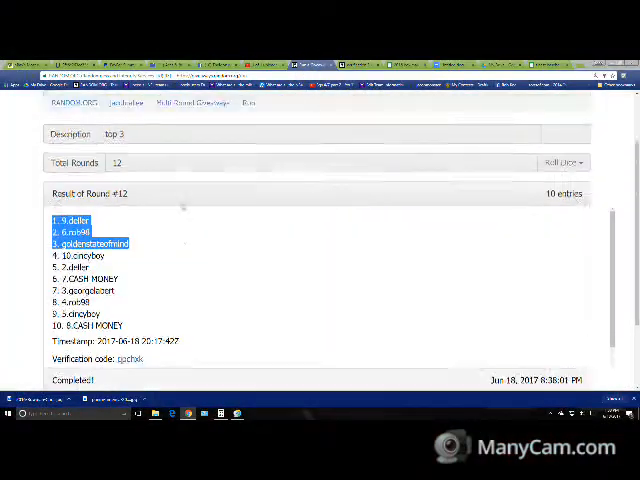
# Step: Start a New Giveaway and confirm clearing the completed top 3 giveaway
pyautogui.click(113, 317)
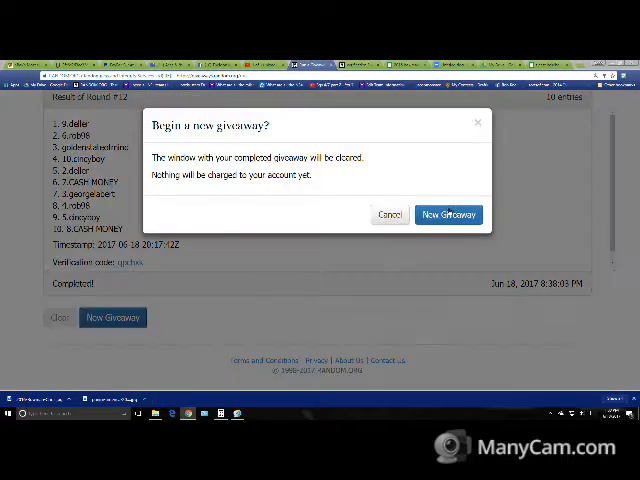
pyautogui.click(448, 214)
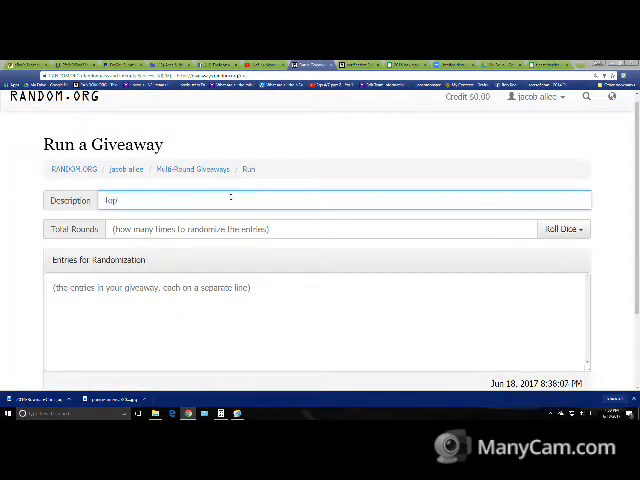
# Step: Describe the giveaway as 'top 5', paste the ten entries, and move to Total Rounds
pyautogui.write('5')
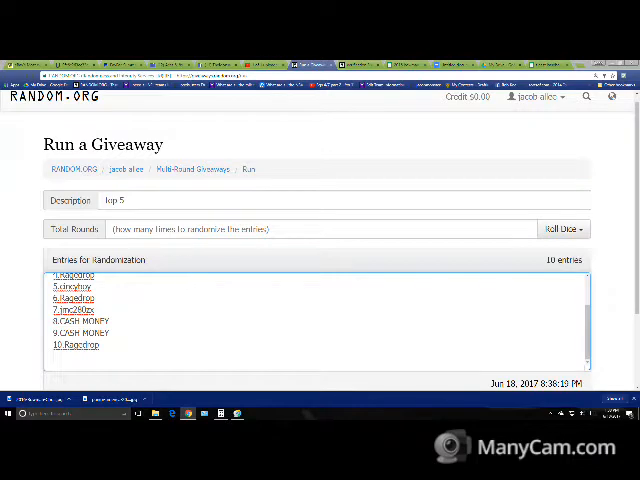
pyautogui.scroll(-3)
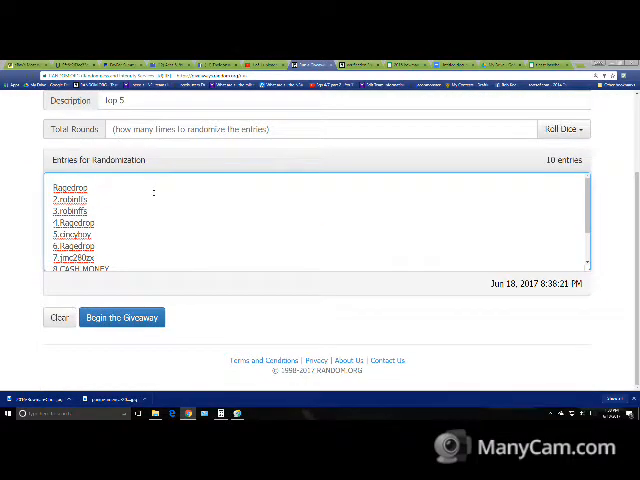
pyautogui.scroll(-3)
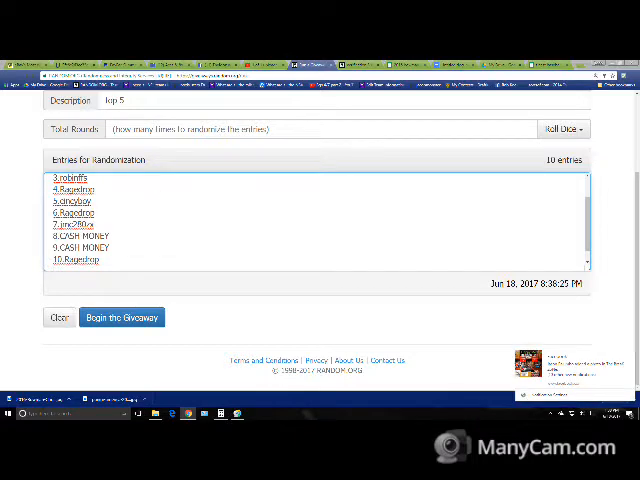
pyautogui.click(240, 412)
pyautogui.write('8')
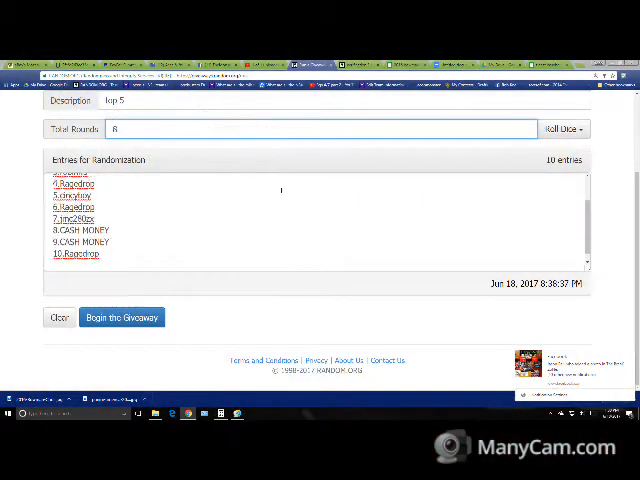
# Step: Begin the 8-round top 5 giveaway and confirm to run round 1
pyautogui.click(121, 317)
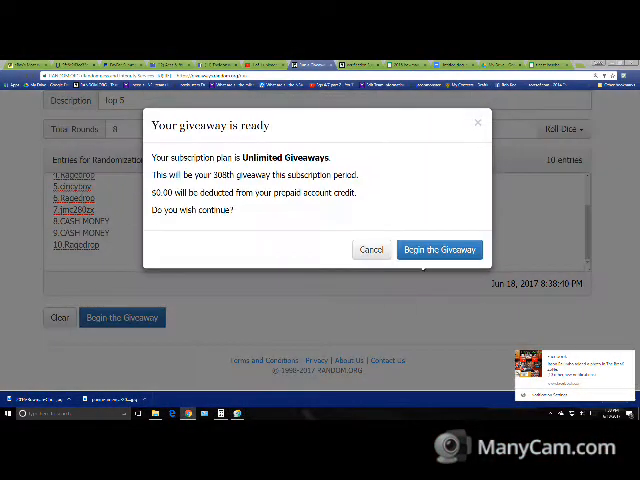
pyautogui.click(439, 249)
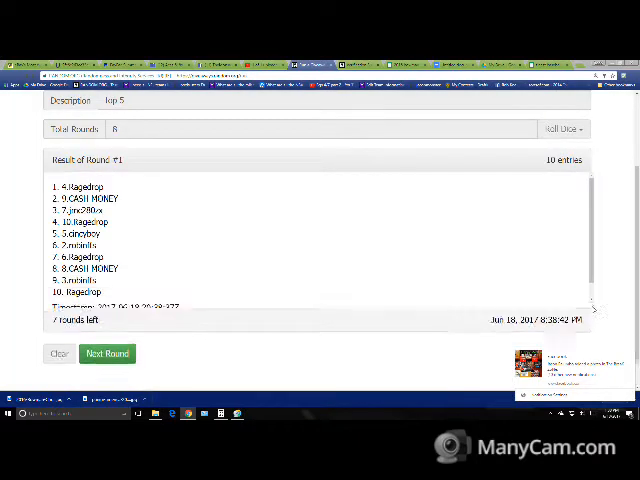
# Step: Run rounds 2 through 8 with Next Round until the giveaway shows Completed
pyautogui.click(106, 357)
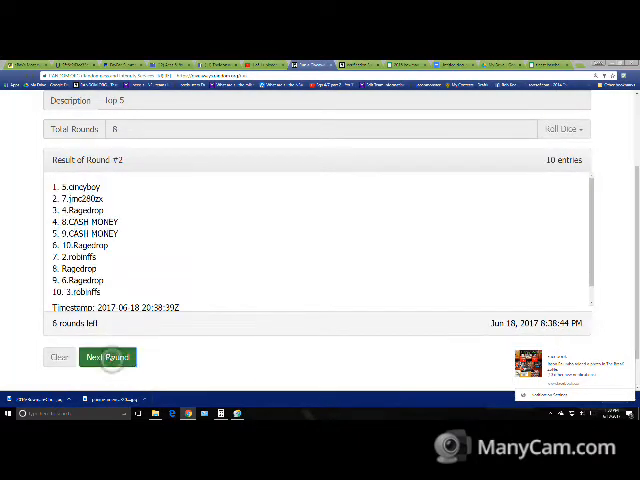
pyautogui.click(107, 357)
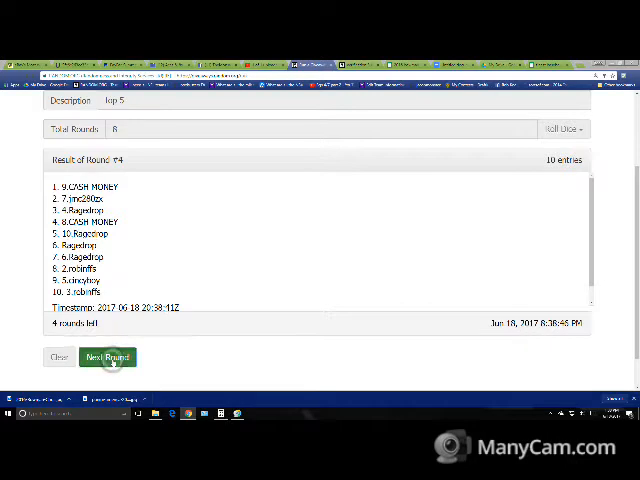
pyautogui.click(106, 357)
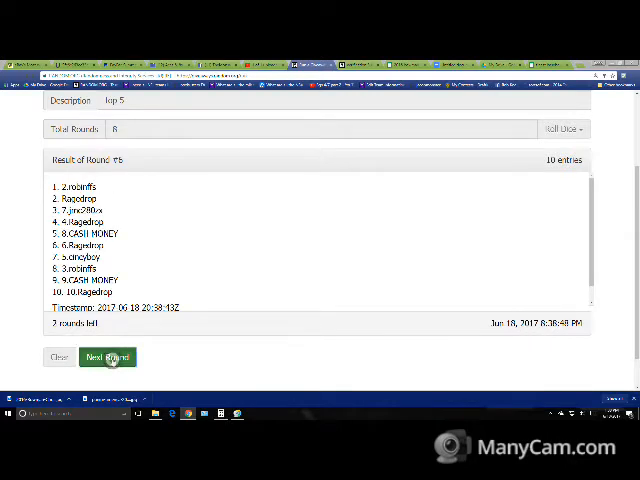
pyautogui.click(107, 357)
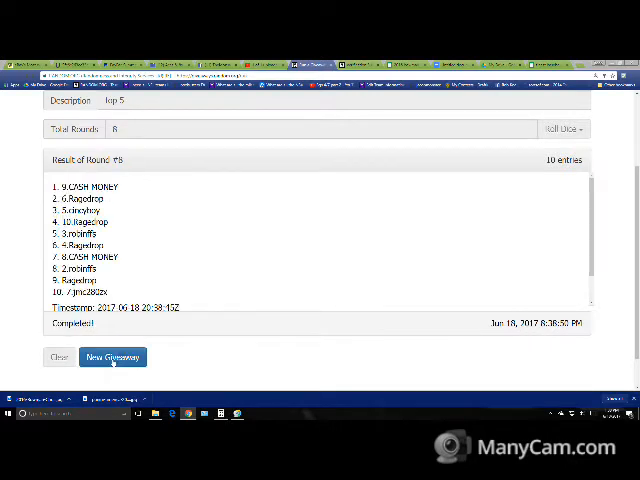